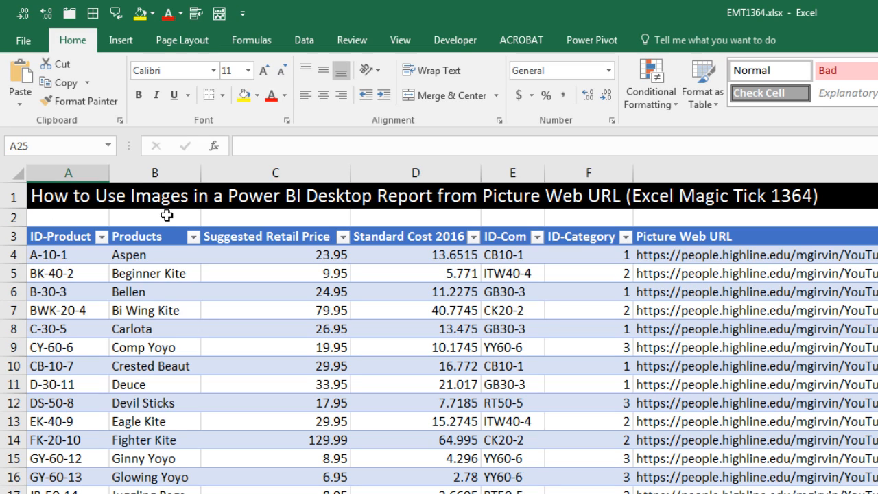
mouse_move(325, 222)
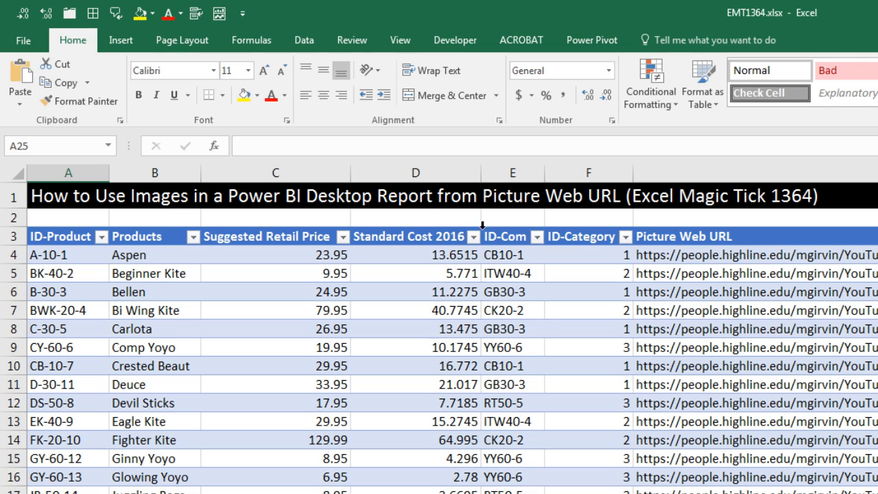
mouse_move(565, 219)
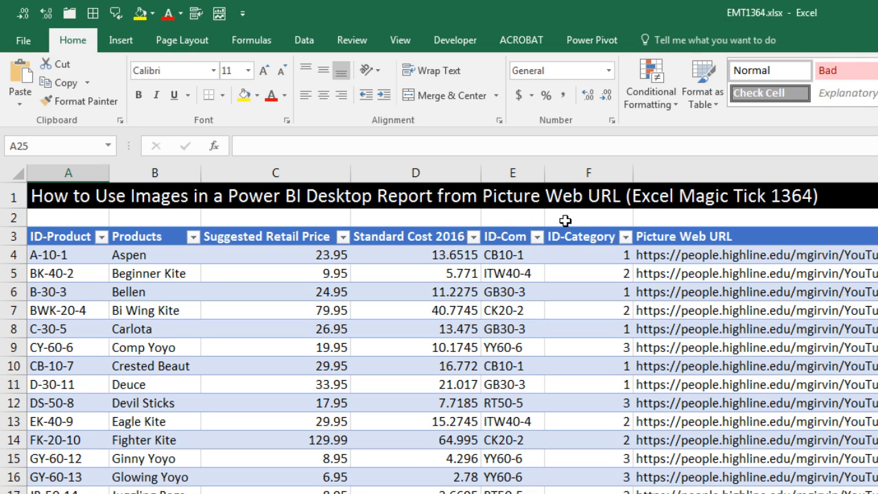
mouse_move(823, 236)
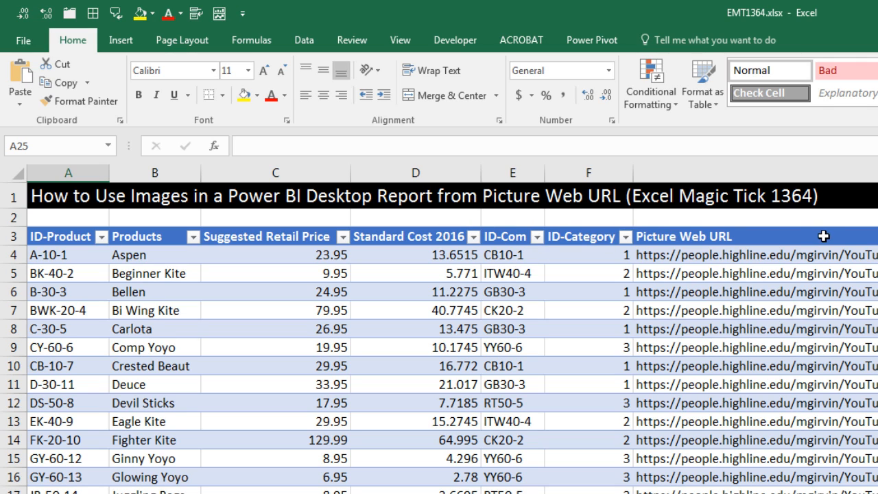
mouse_move(798, 217)
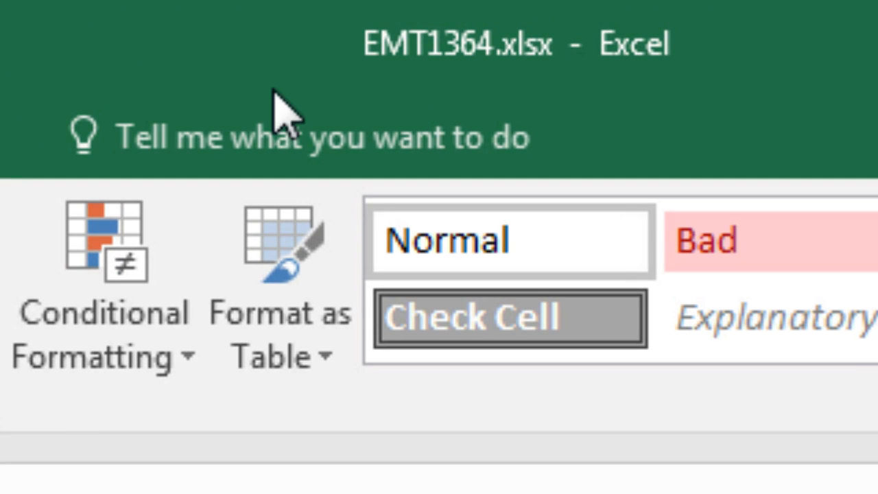
mouse_move(373, 107)
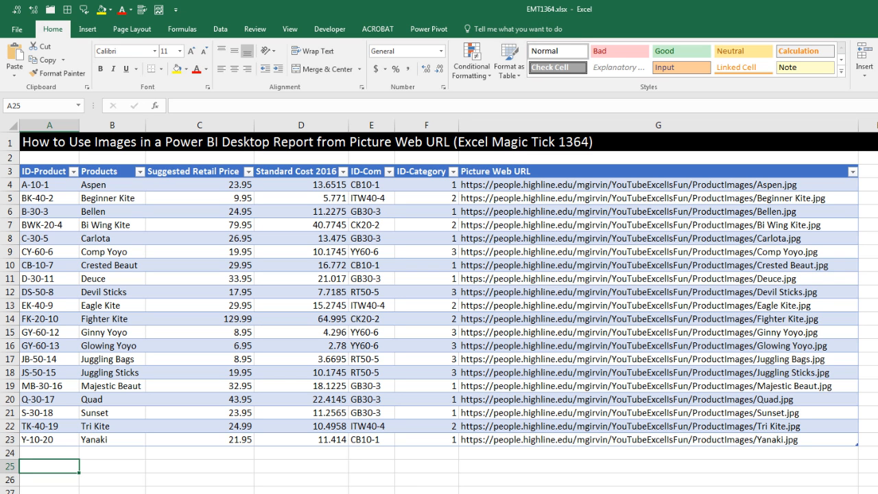
mouse_move(522, 192)
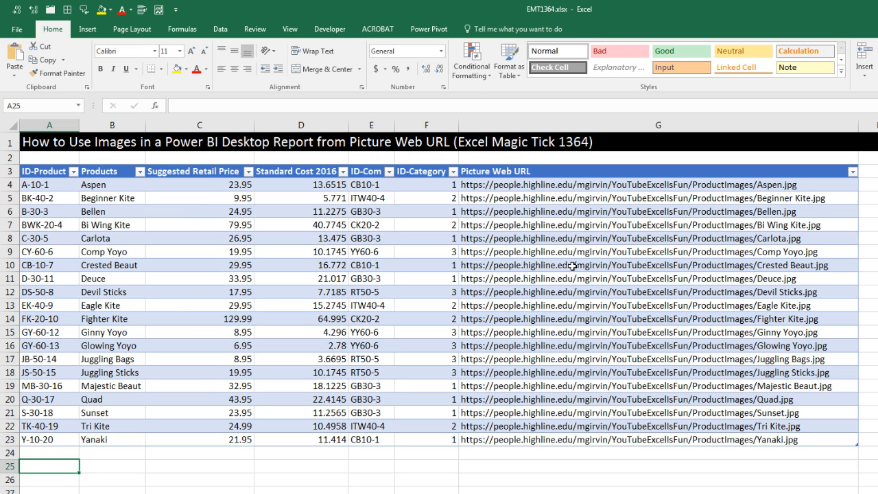
mouse_move(638, 368)
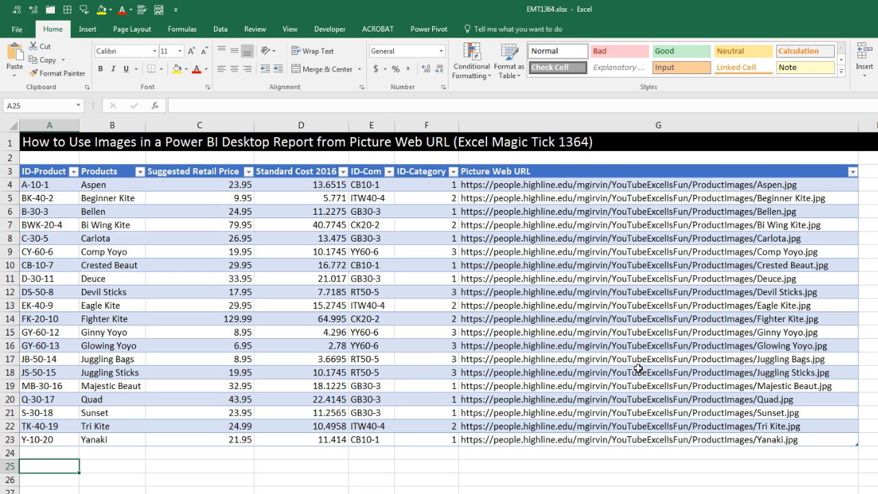
mouse_move(156, 154)
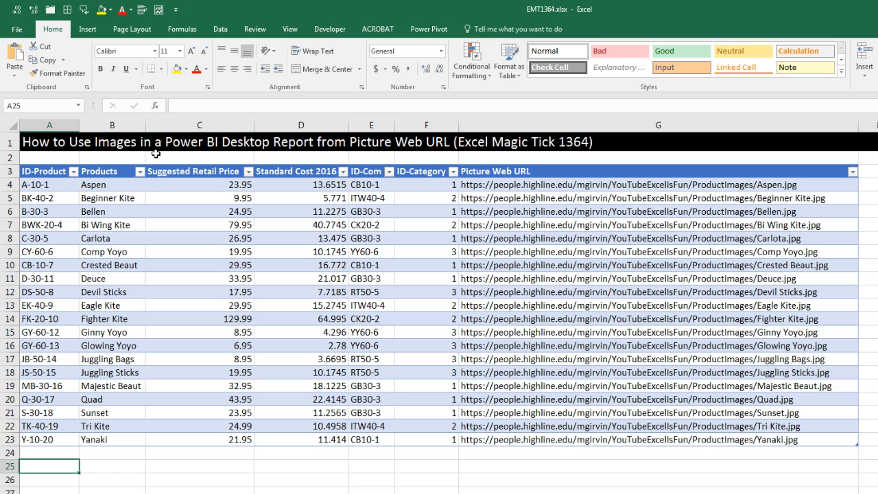
mouse_move(173, 172)
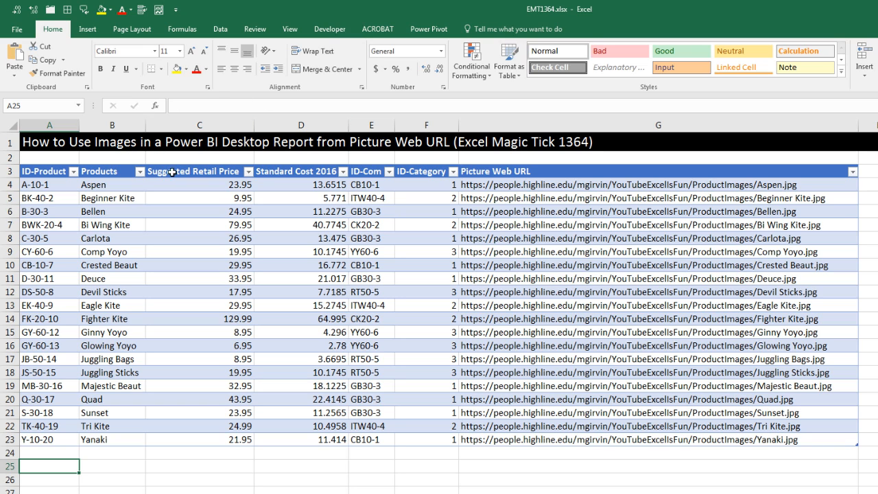
mouse_move(159, 157)
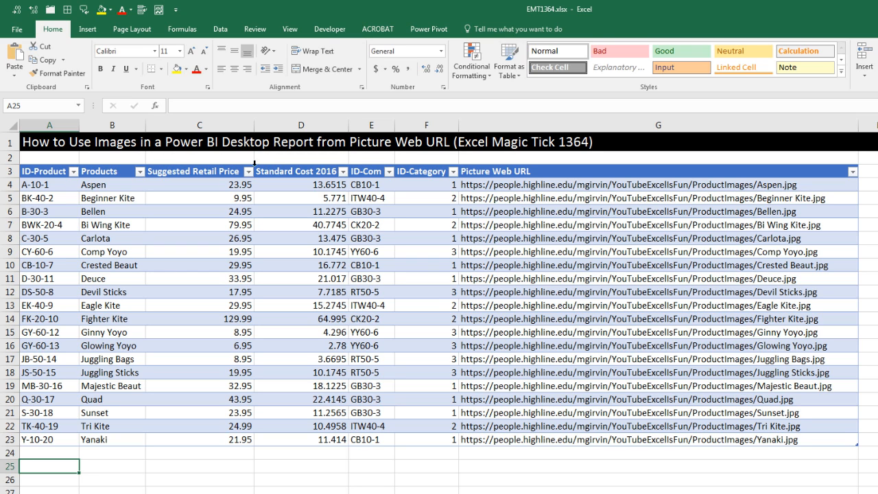
mouse_move(238, 161)
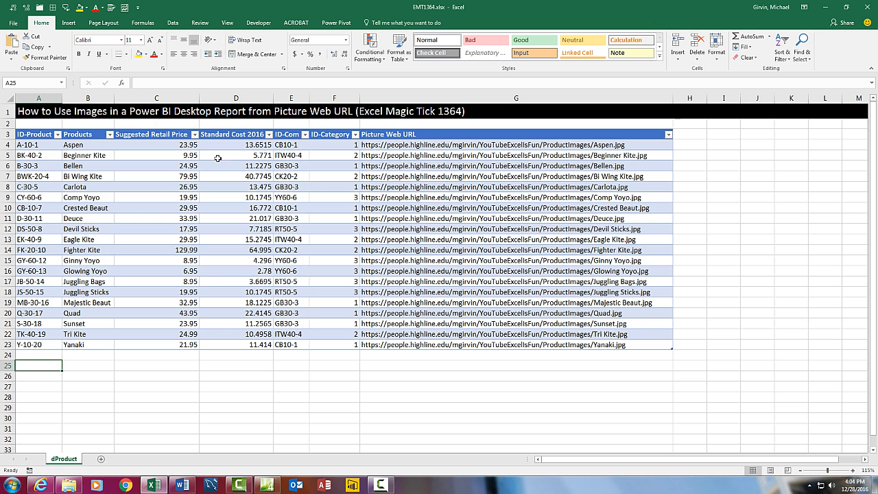
mouse_move(432, 121)
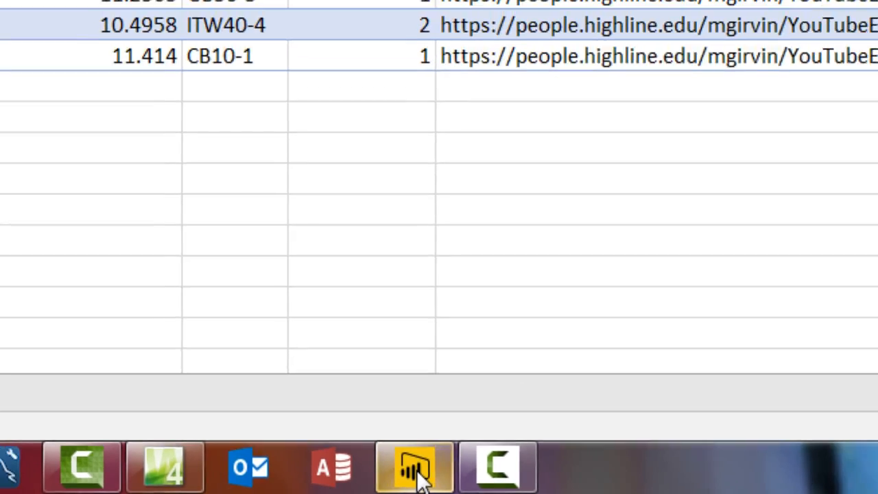
Close the product workbook, saving changes, leaving the blank Power BI Desktop report showing
click(414, 466)
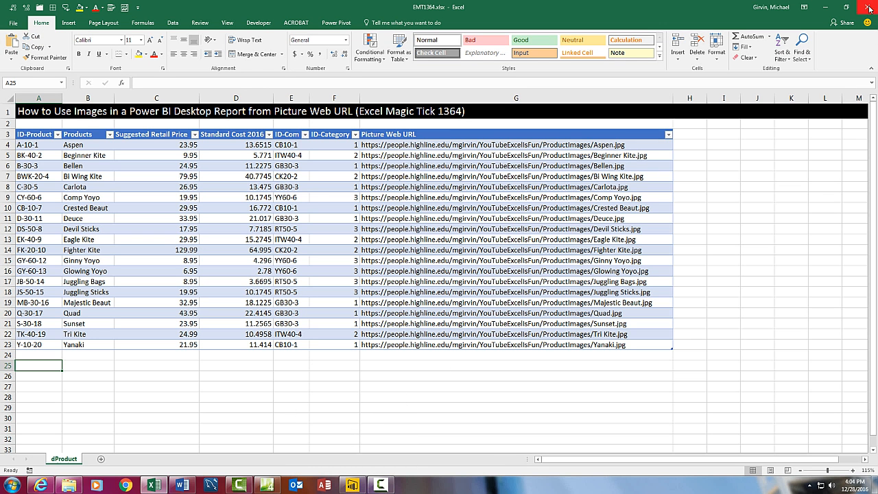
click(870, 7)
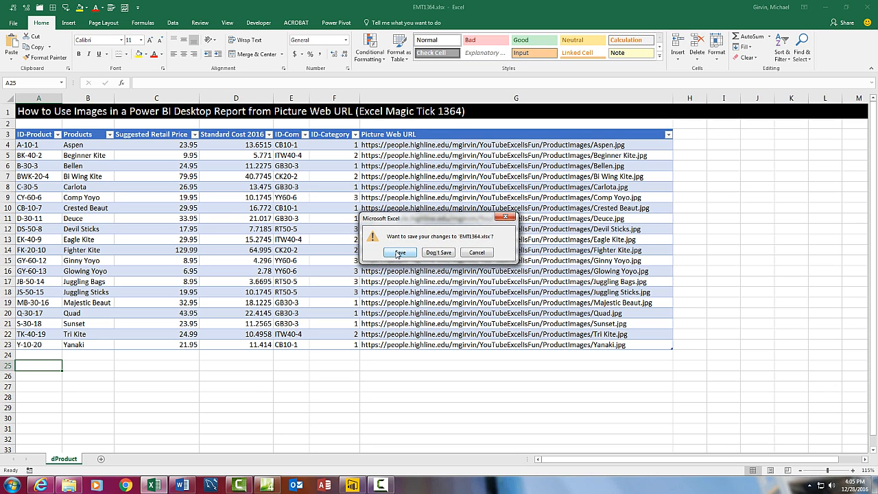
click(399, 253)
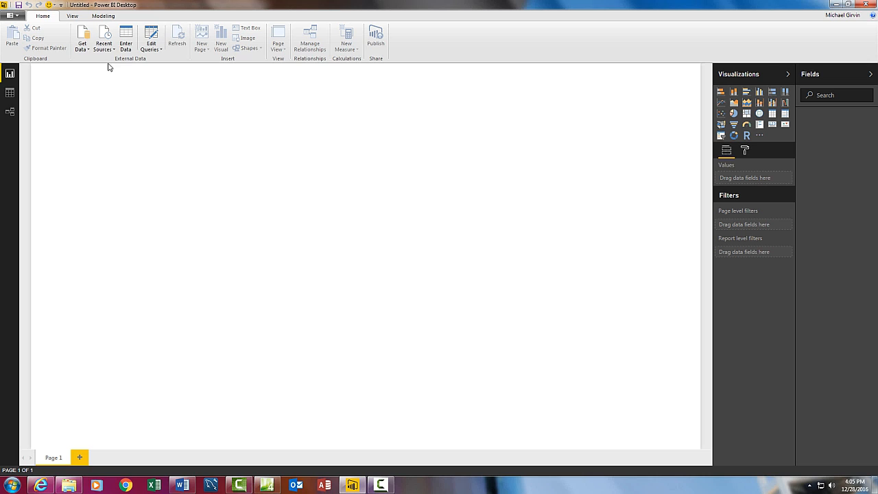
click(82, 39)
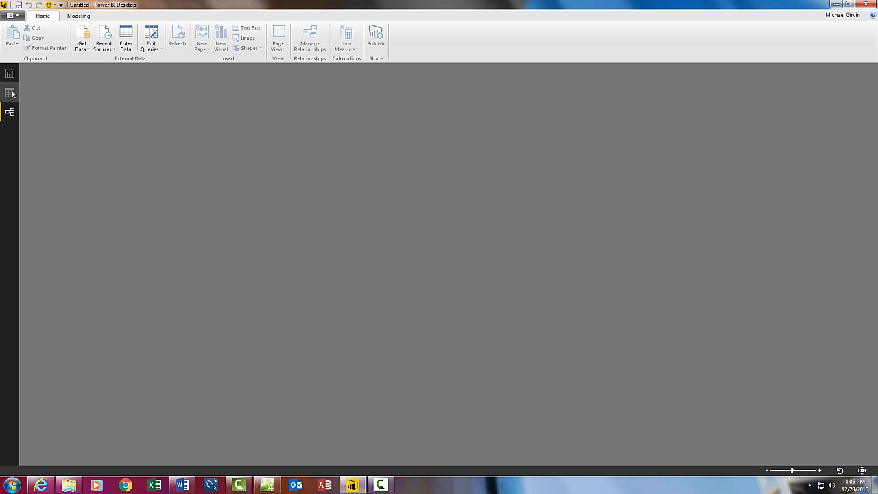
click(11, 74)
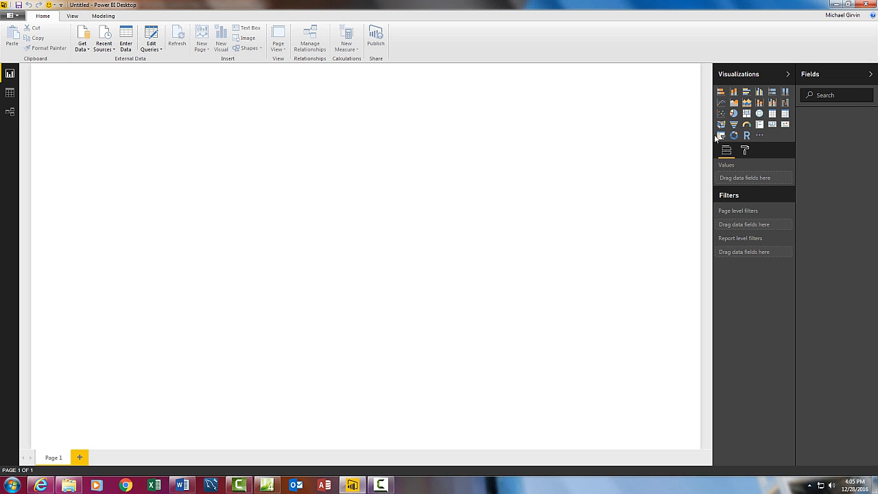
mouse_move(707, 154)
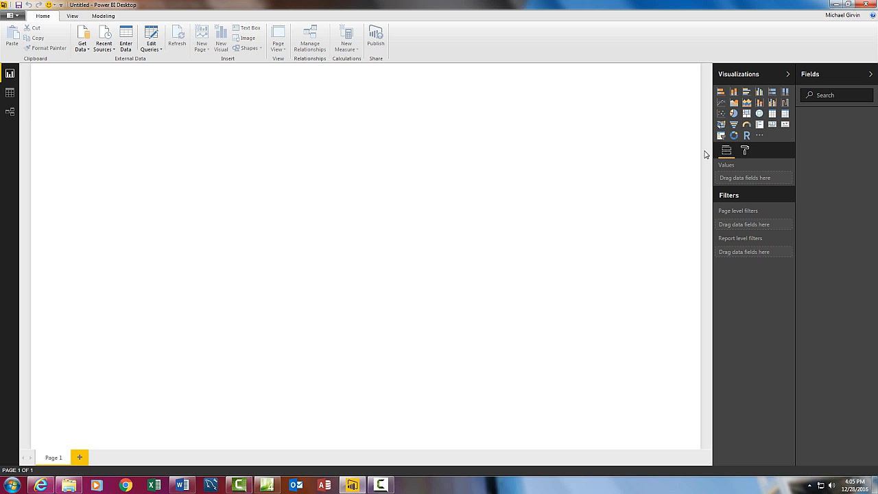
mouse_move(632, 142)
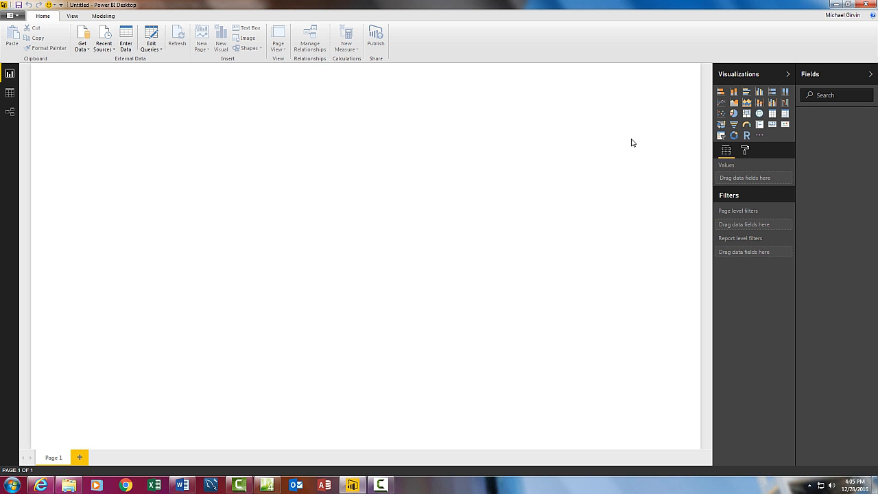
mouse_move(189, 171)
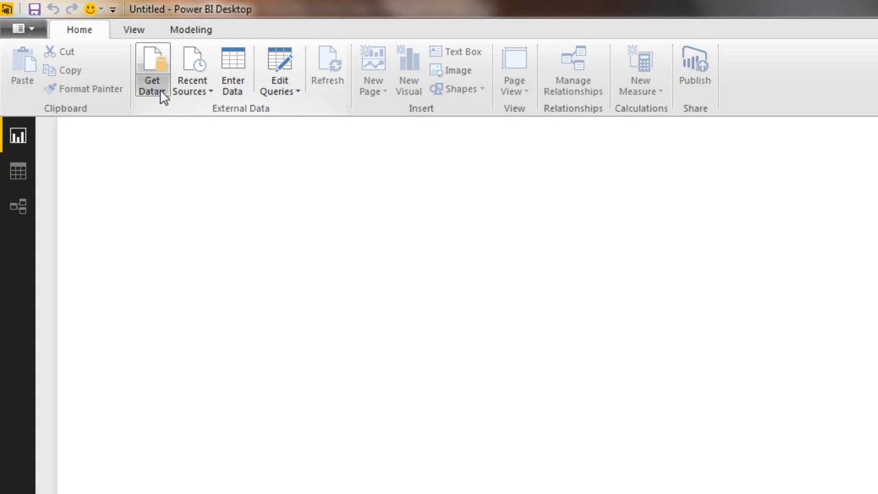
Import from the EMT1364 Excel workbook and bring dProduct1 into the Query Editor via Edit
click(151, 69)
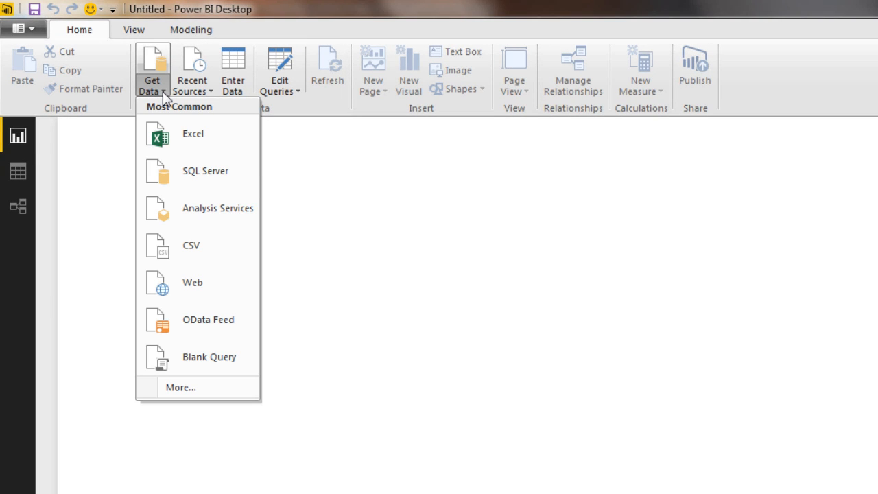
mouse_move(192, 134)
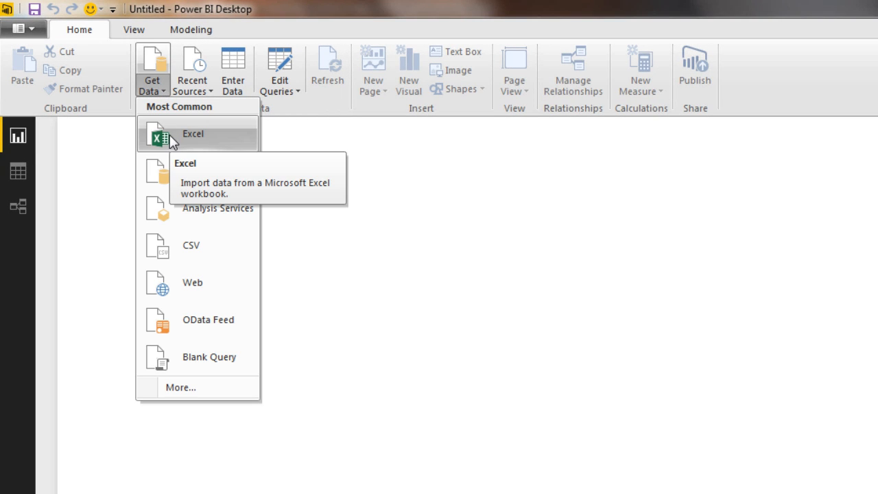
click(192, 134)
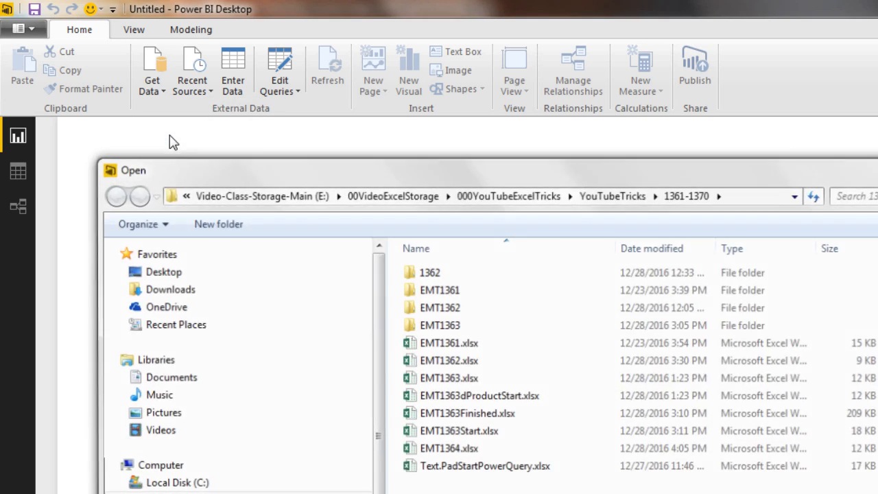
click(450, 448)
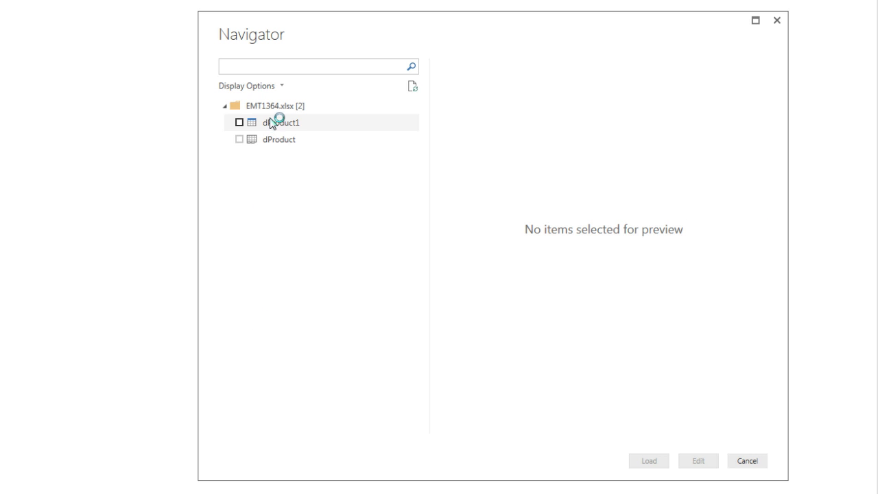
mouse_move(237, 164)
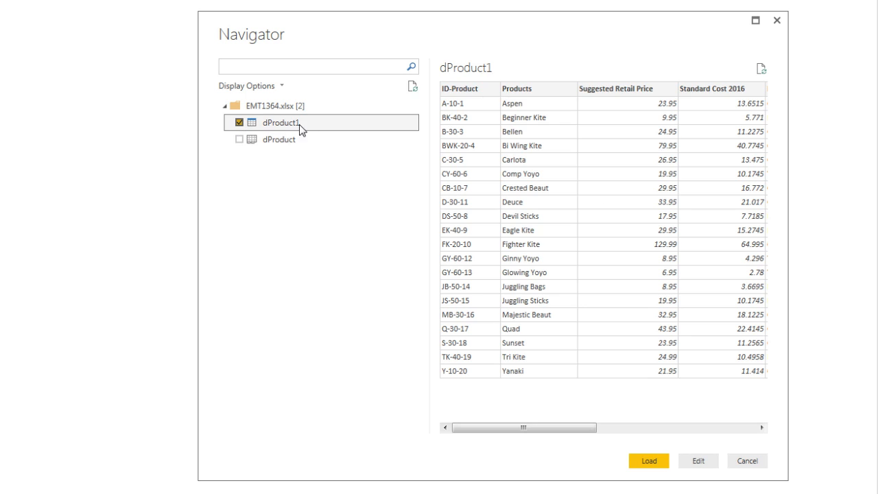
mouse_move(271, 129)
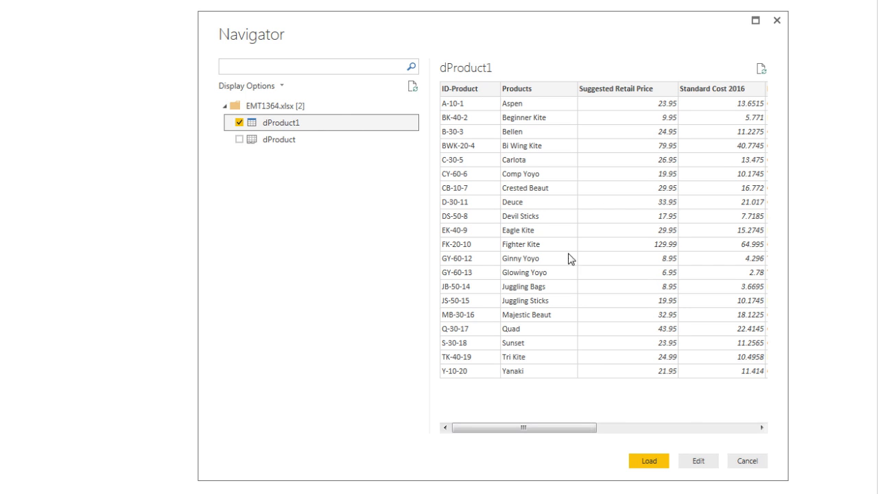
click(697, 461)
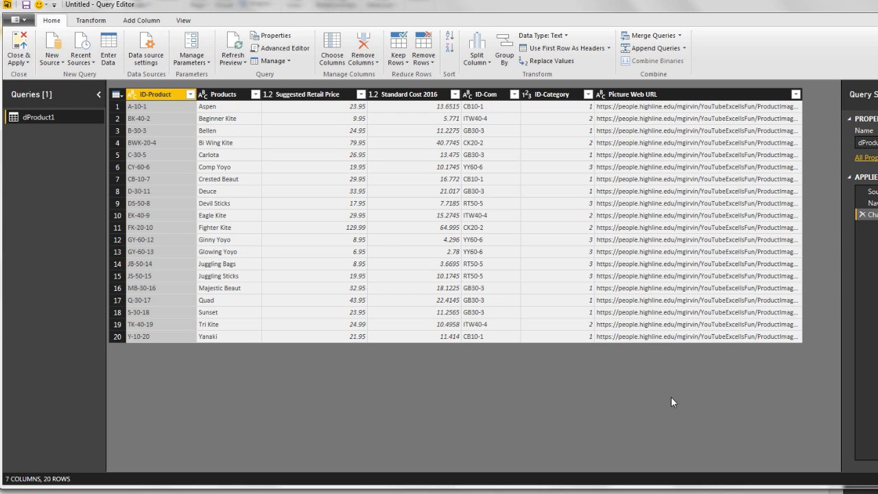
mouse_move(144, 109)
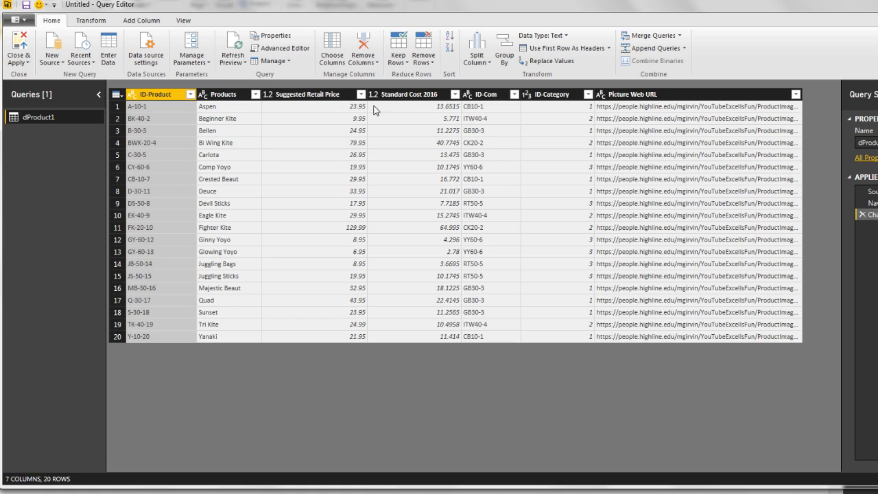
mouse_move(568, 150)
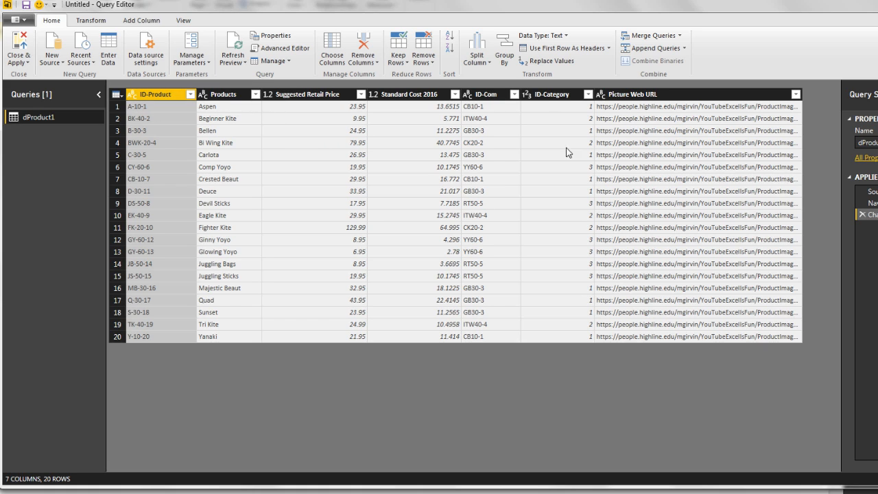
mouse_move(307, 155)
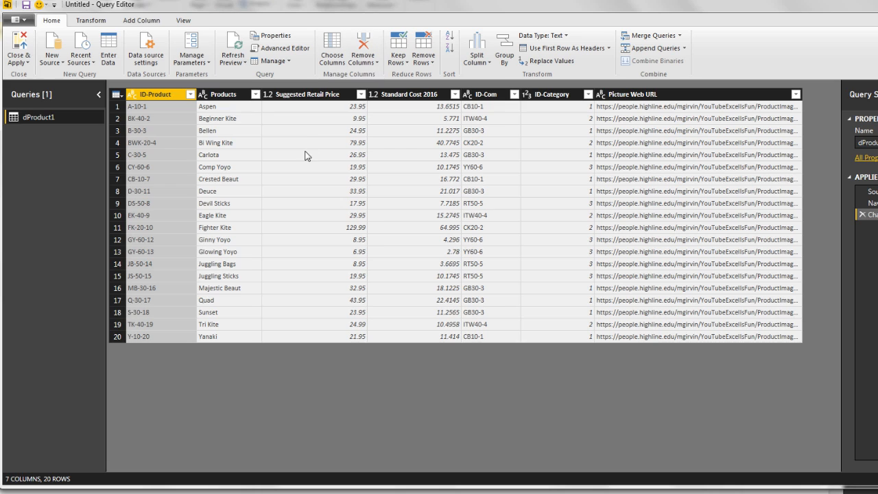
mouse_move(711, 186)
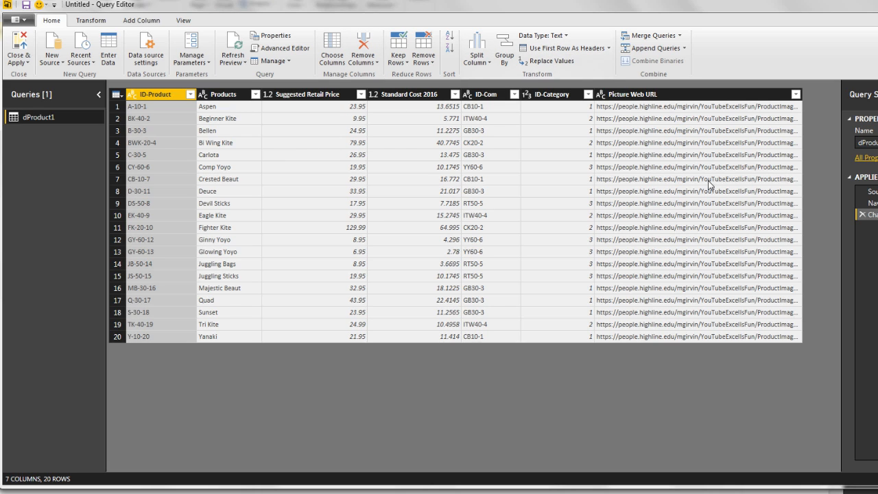
mouse_move(697, 168)
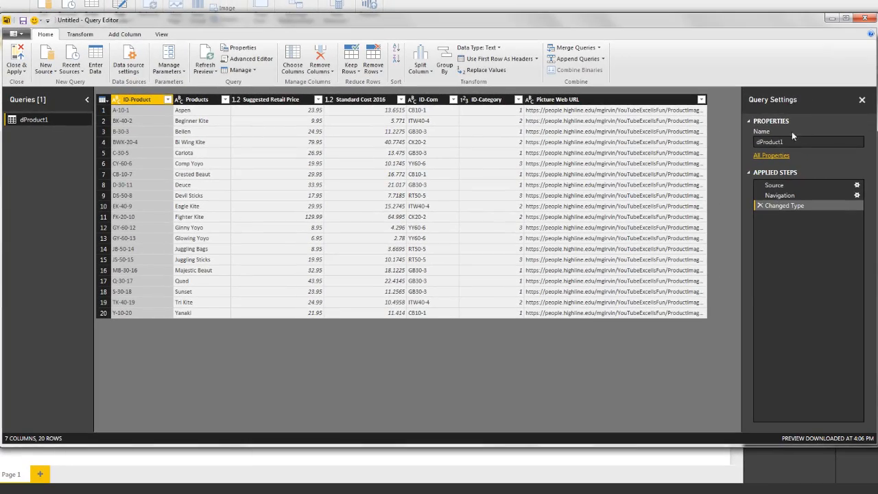
Review the dProduct1 columns and apply the query with Close & Apply, returning to the report
click(808, 141)
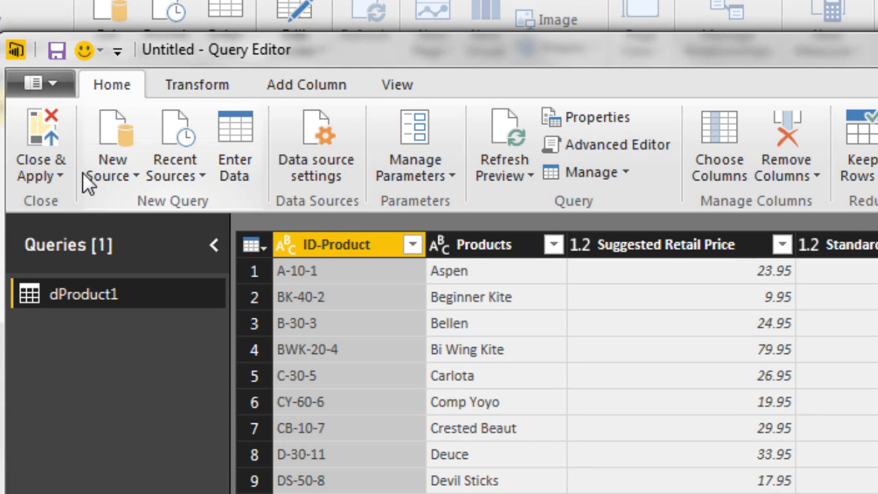
mouse_move(40, 134)
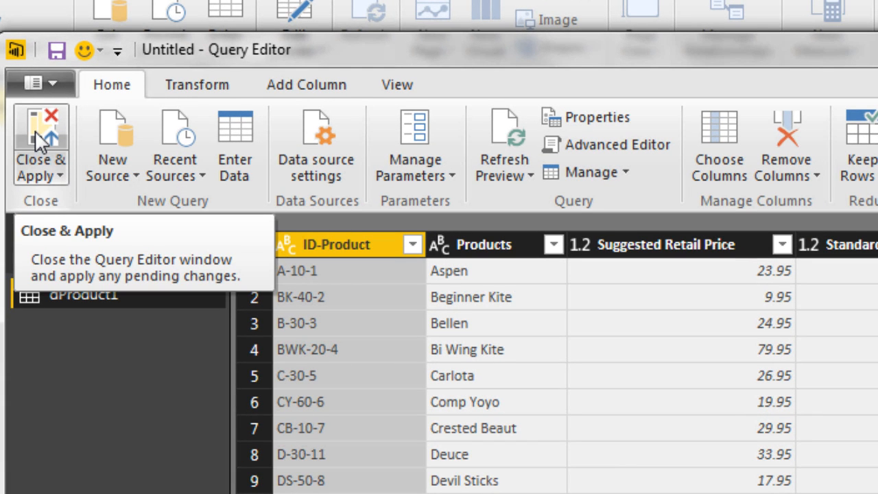
click(40, 144)
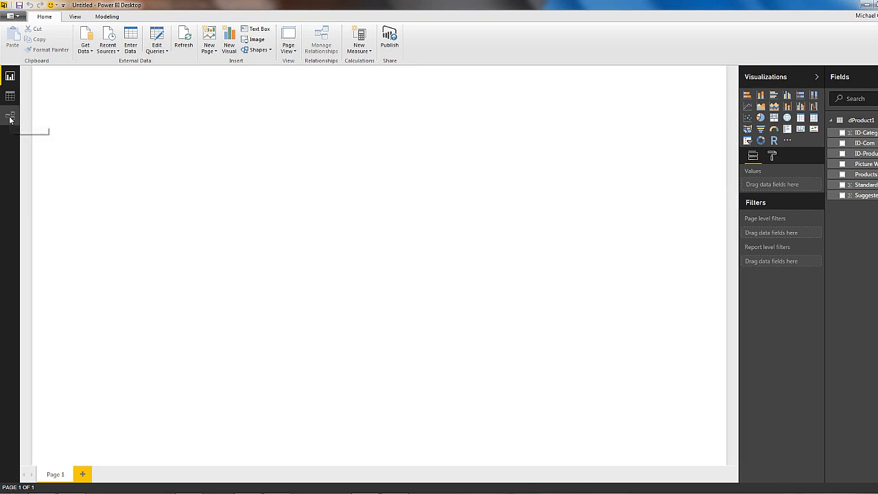
Show dProduct1 in the Relationships view with its box enlarged to list all seven fields
click(11, 115)
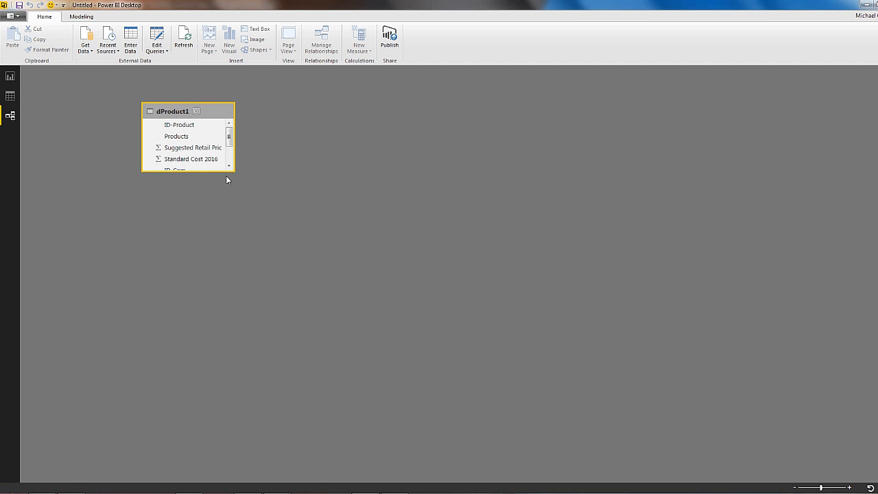
drag(228, 166, 269, 234)
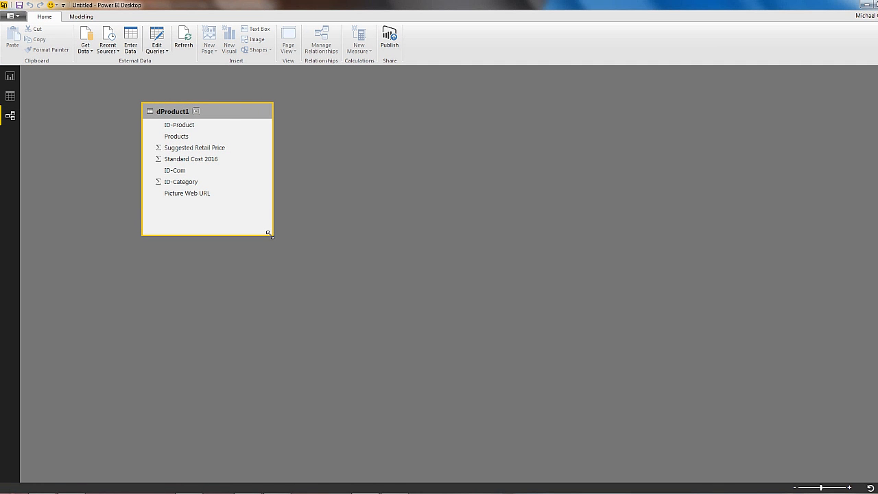
mouse_move(323, 115)
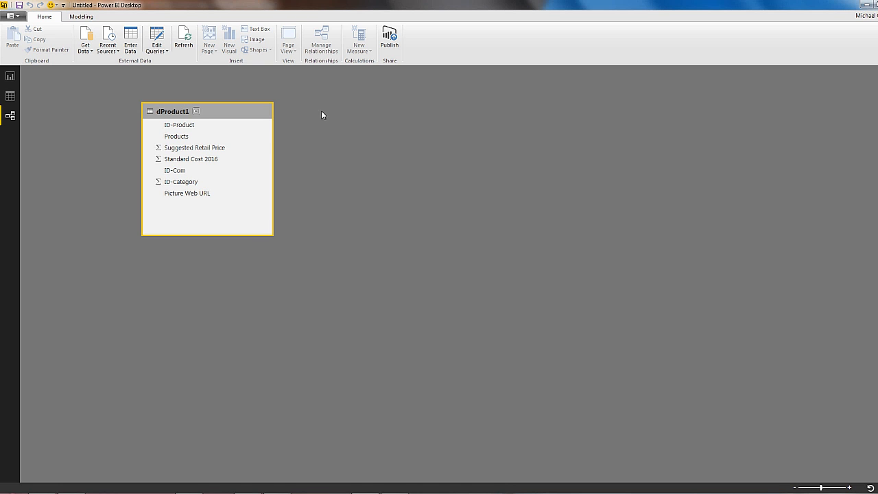
mouse_move(255, 99)
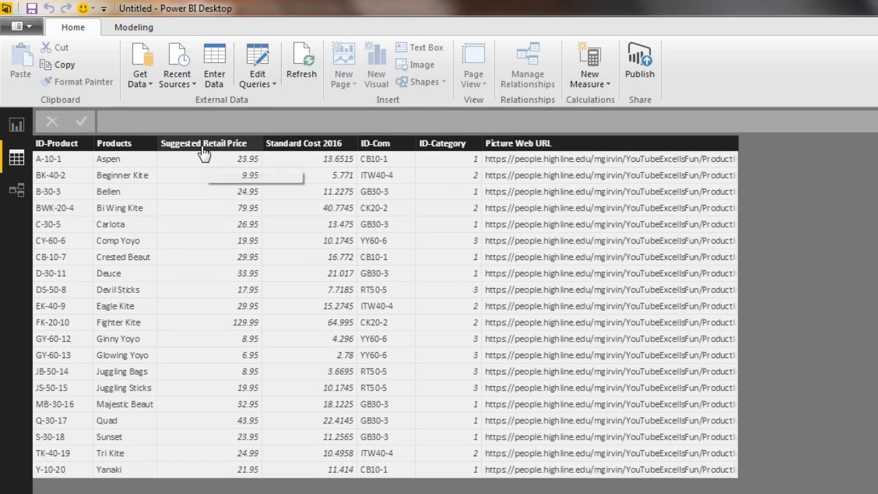
Format Suggested Retail Price as $ English (United States) currency, then select Picture Web URL
click(203, 143)
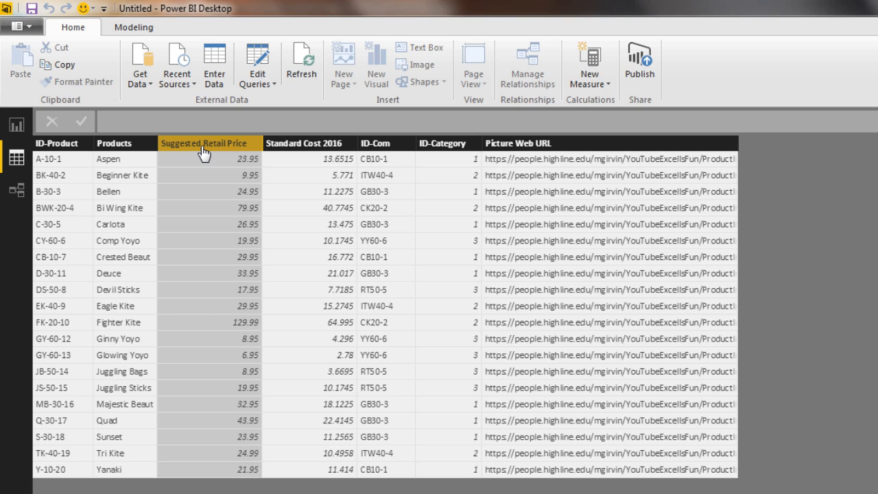
click(134, 28)
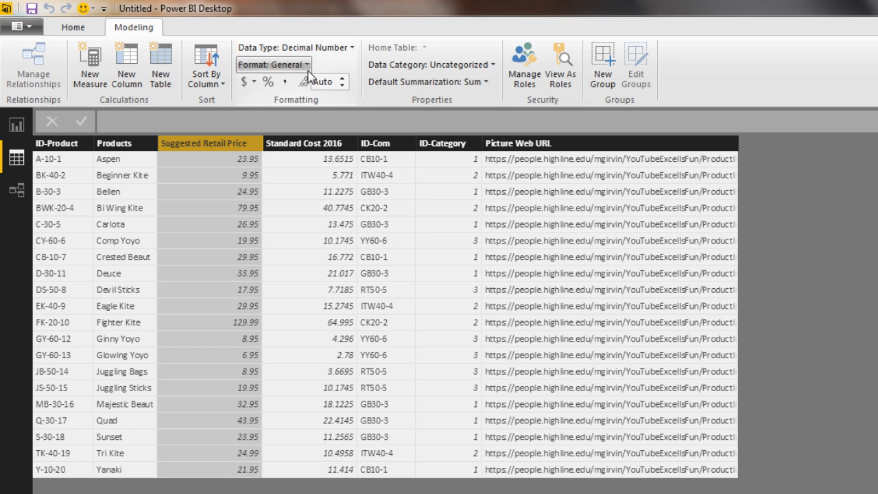
click(273, 64)
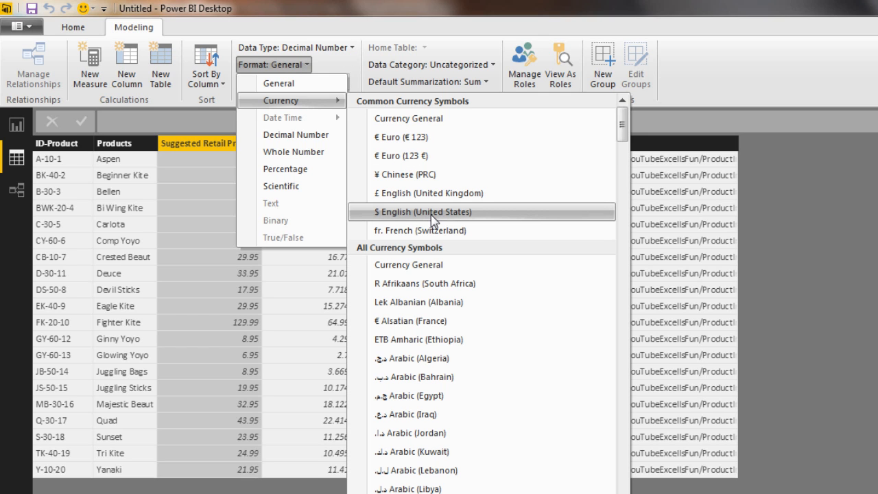
click(431, 211)
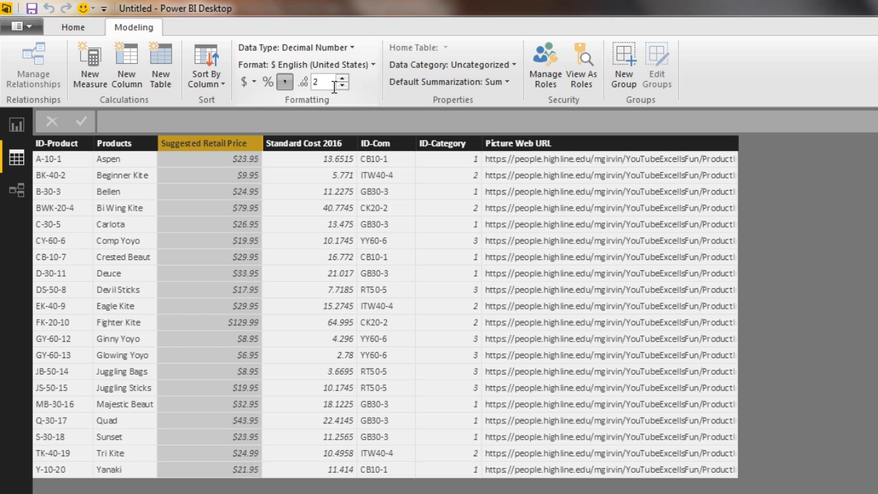
click(609, 142)
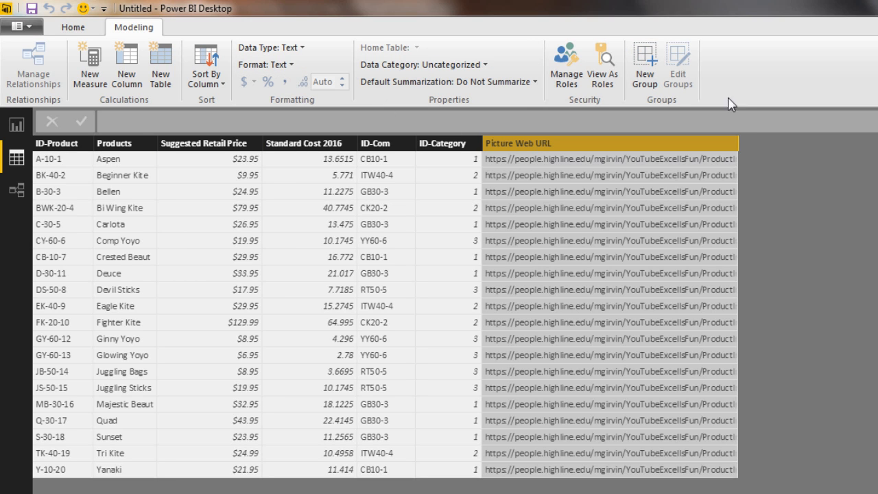
mouse_move(637, 230)
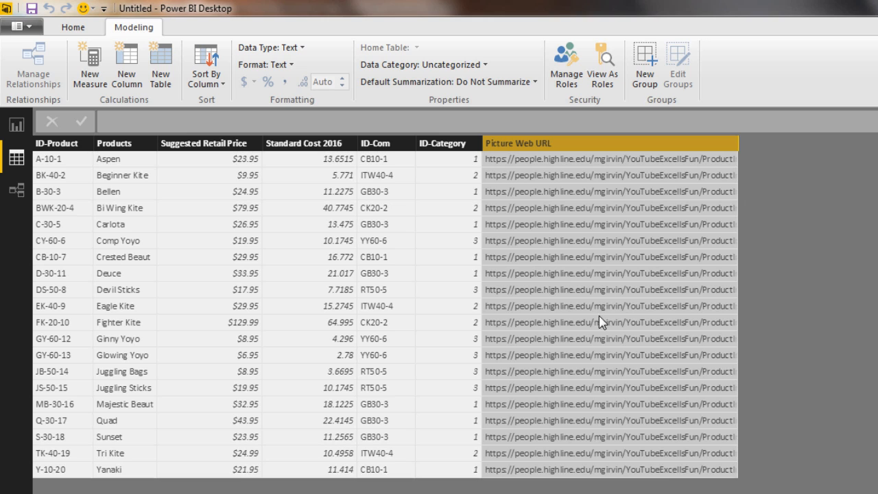
mouse_move(543, 197)
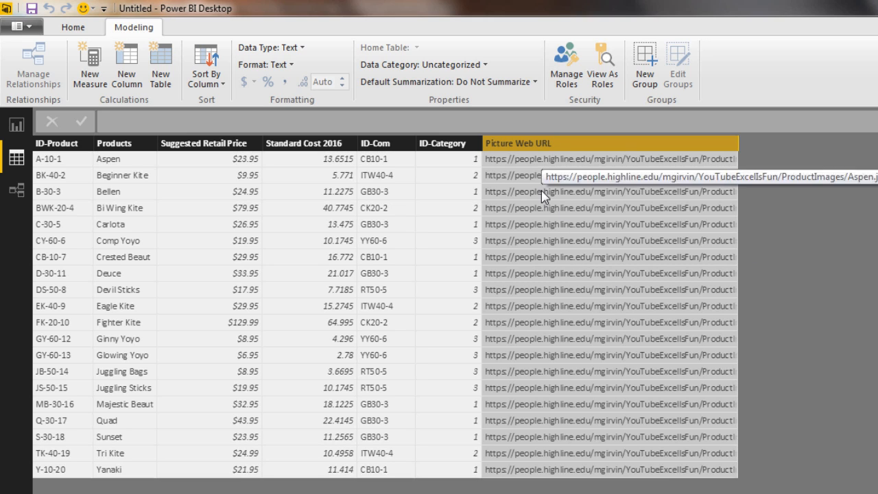
mouse_move(133, 27)
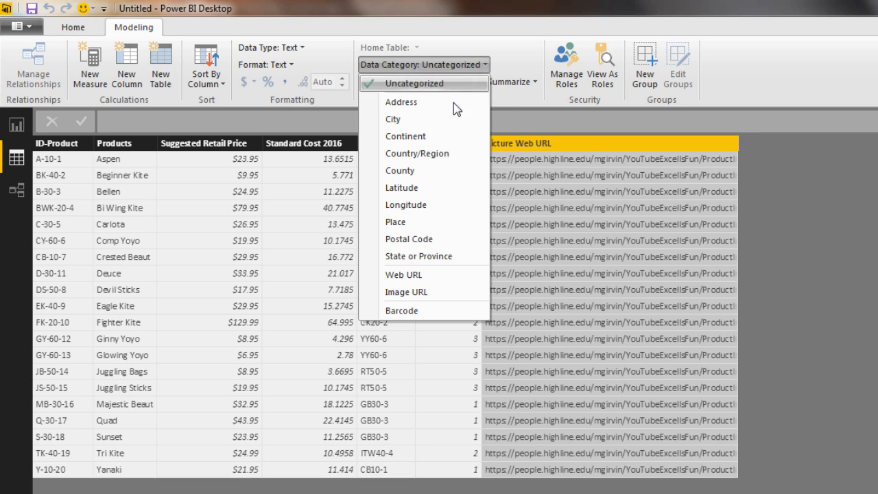
mouse_move(442, 293)
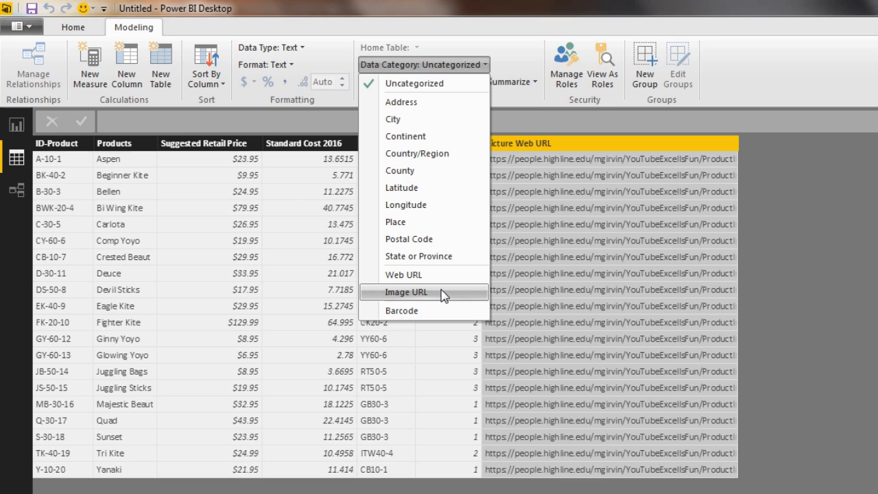
Set the Picture Web URL column's Data Category to Image URL
click(406, 291)
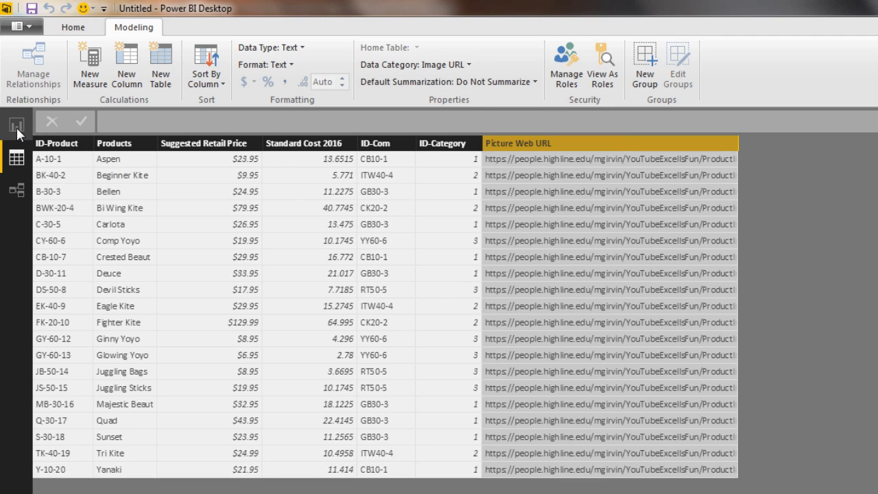
Add a multi-row card on the report page with Products, Suggested Retail Price and Picture Web URL
click(16, 123)
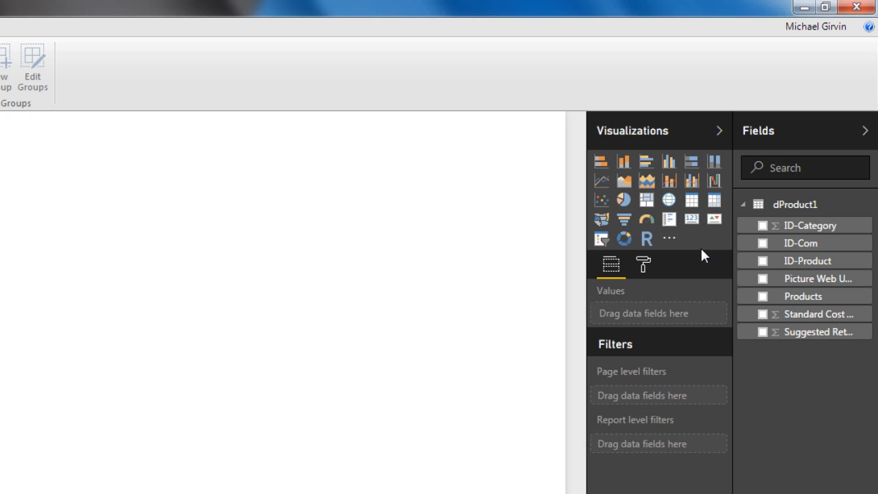
mouse_move(669, 219)
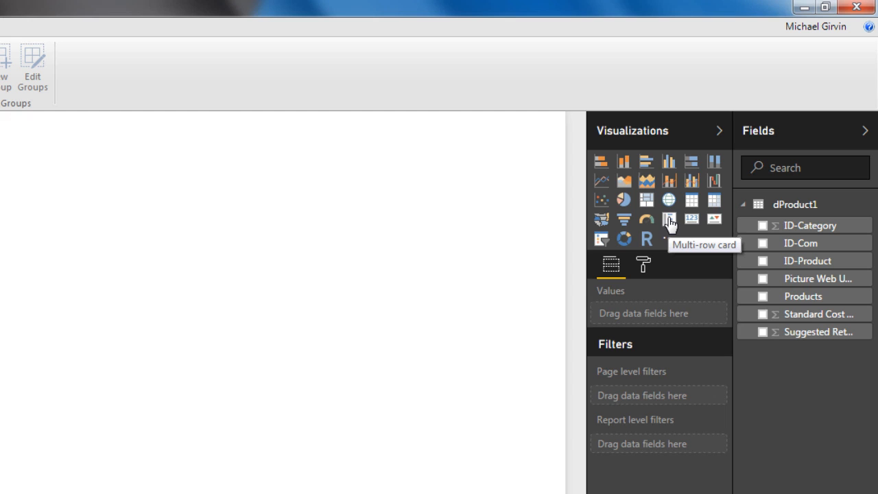
click(669, 219)
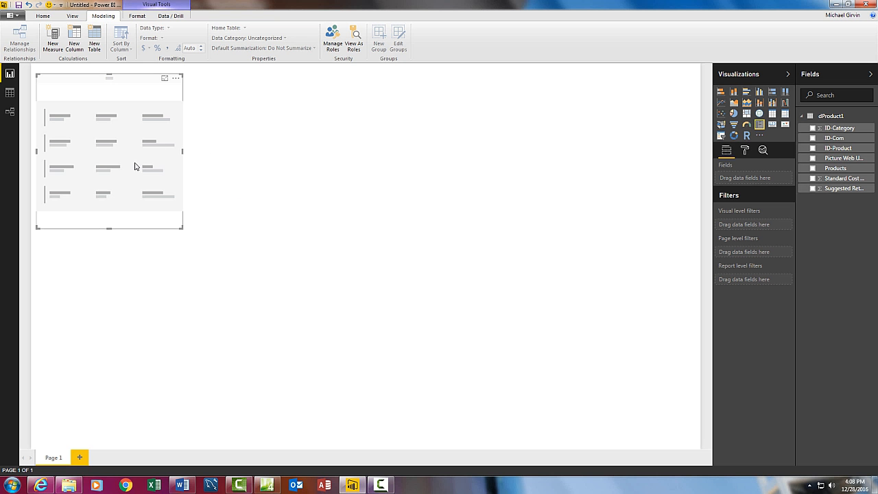
mouse_move(793, 170)
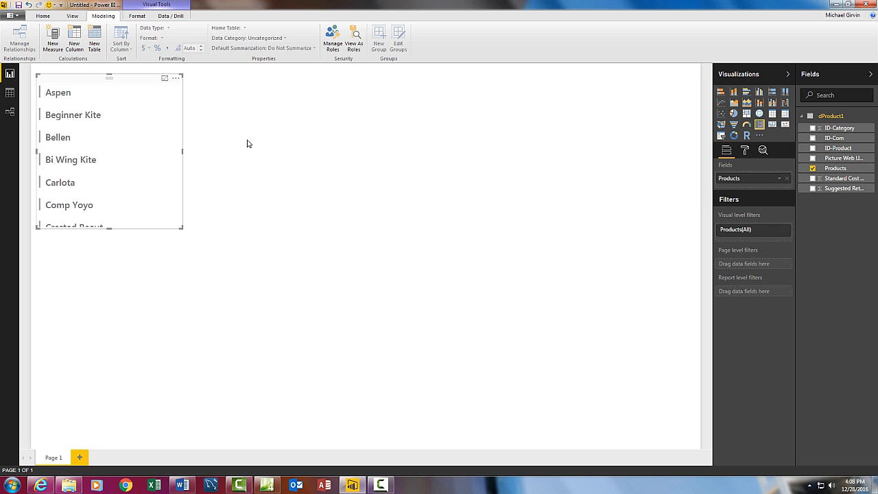
mouse_move(828, 188)
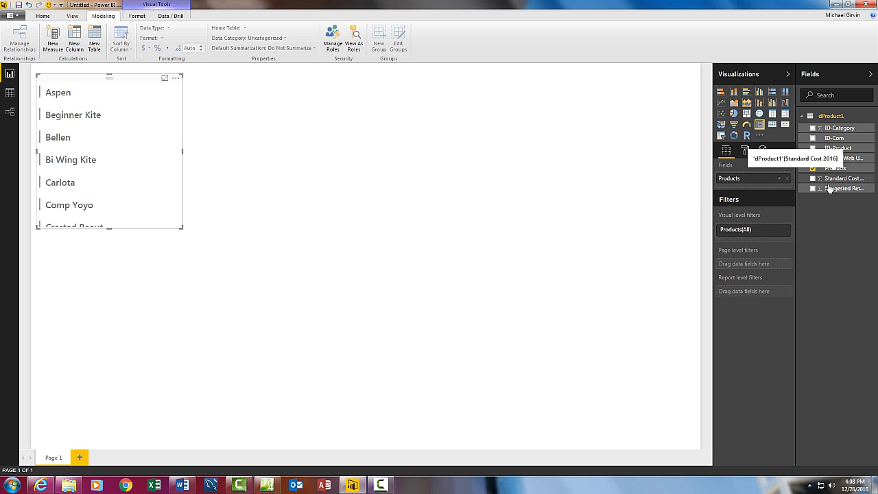
click(812, 188)
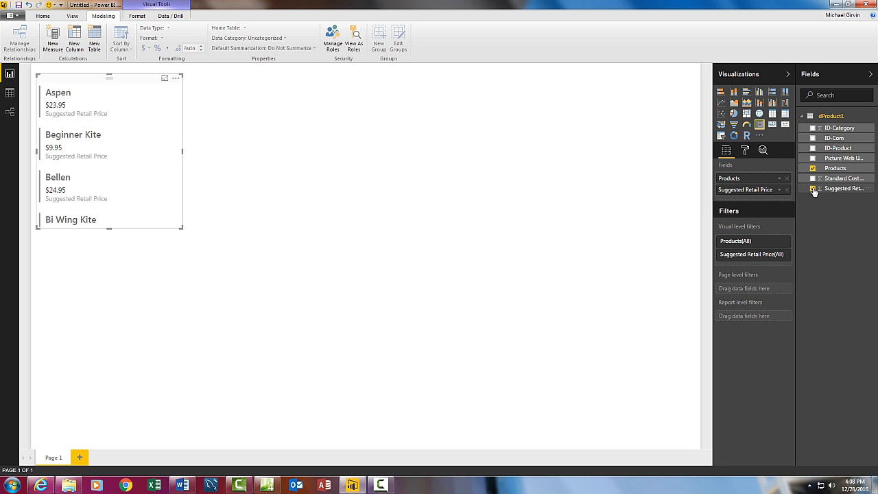
click(812, 158)
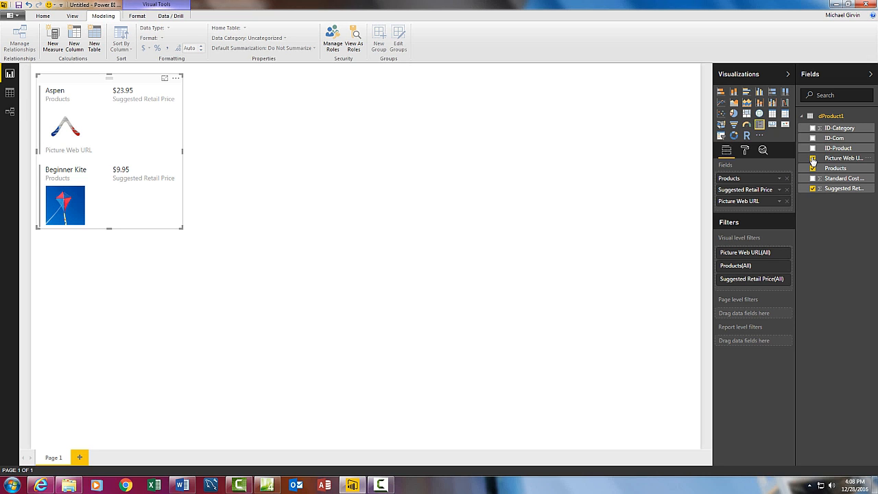
click(812, 158)
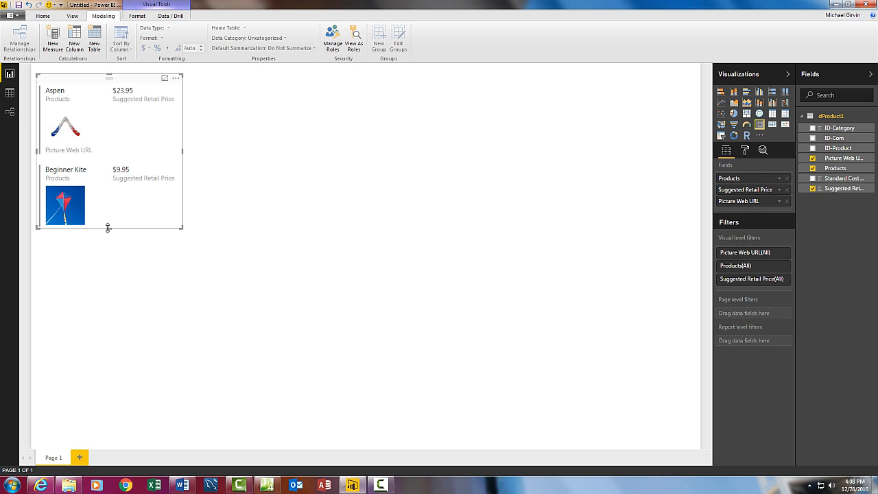
Enlarge the card down and across so pictures sit beside prices for more products
drag(106, 228, 122, 412)
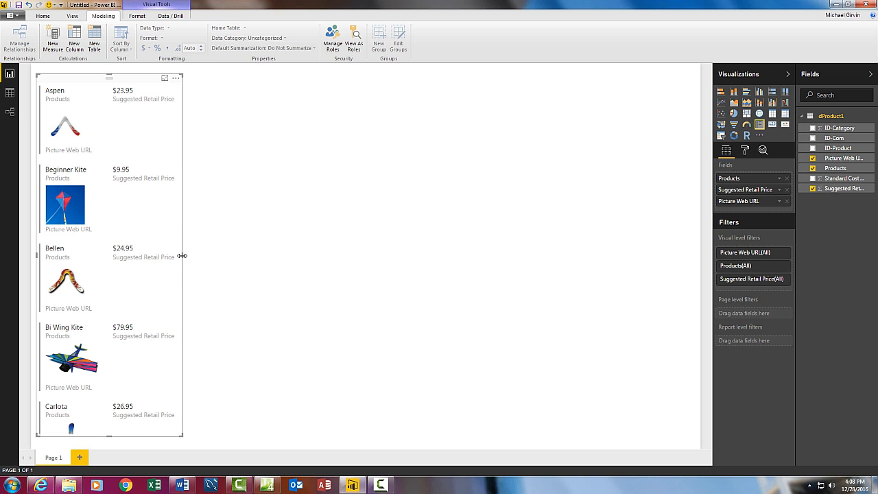
drag(181, 257, 354, 257)
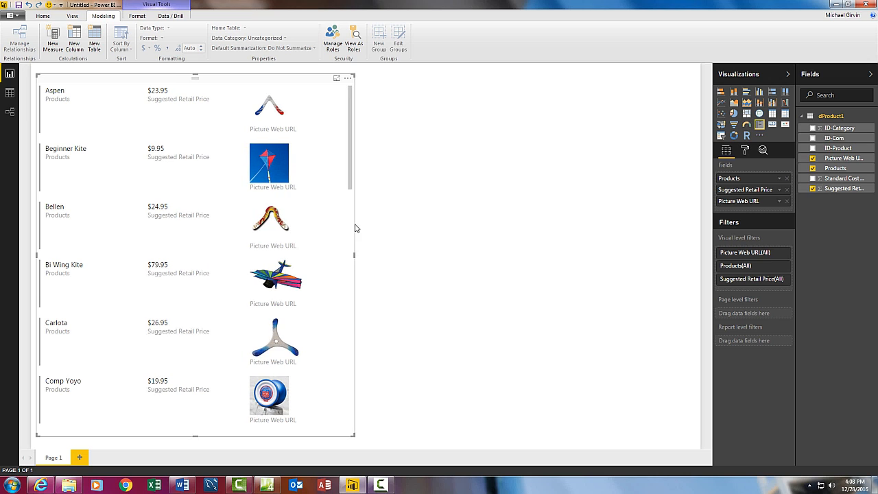
mouse_move(288, 258)
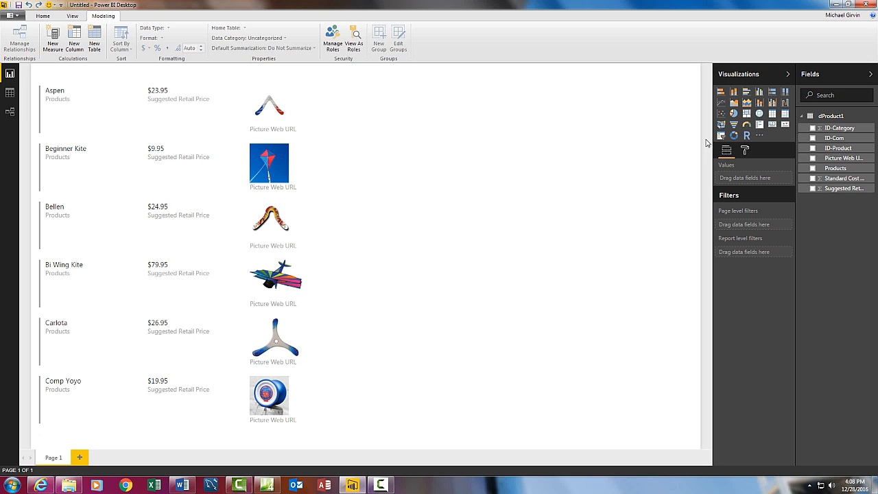
Add an ID-Com slicer and place it to the right of the card
click(722, 136)
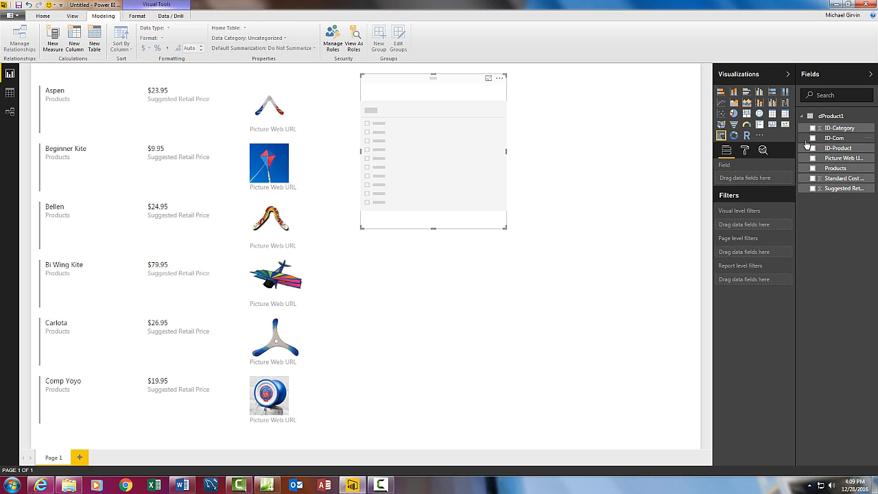
click(814, 137)
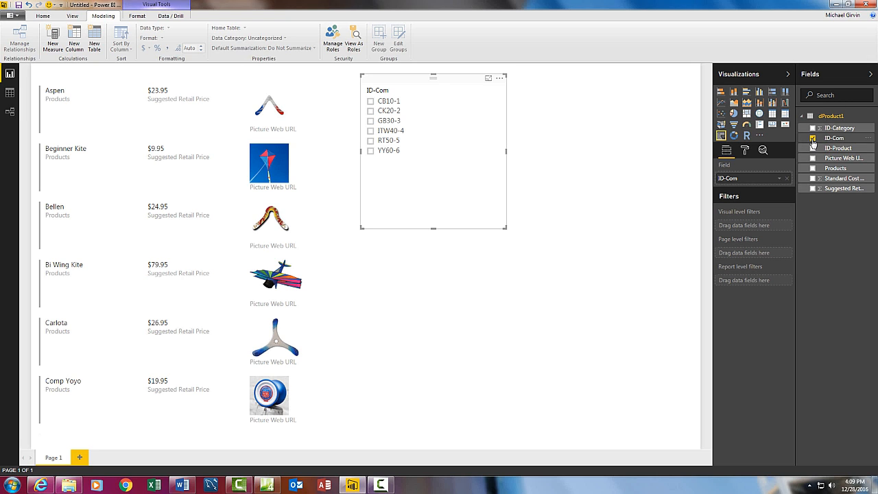
click(813, 137)
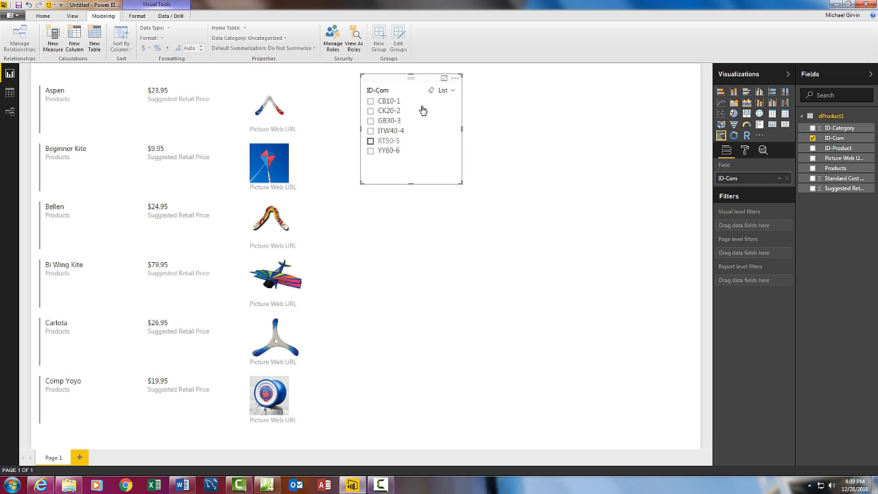
drag(410, 77, 448, 115)
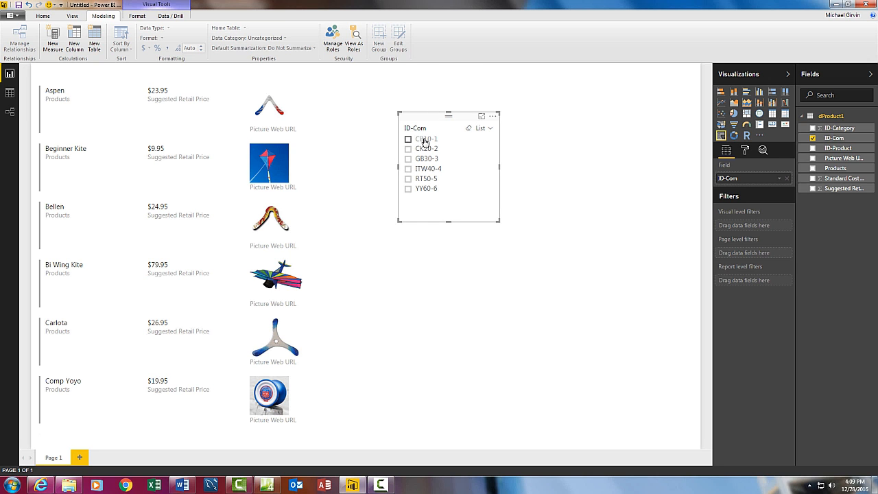
Try slicer codes CB10-1, CK20-2, ITW40-4, RT50-5, YY60-6, then leave the card filtered to CB10-1
click(408, 139)
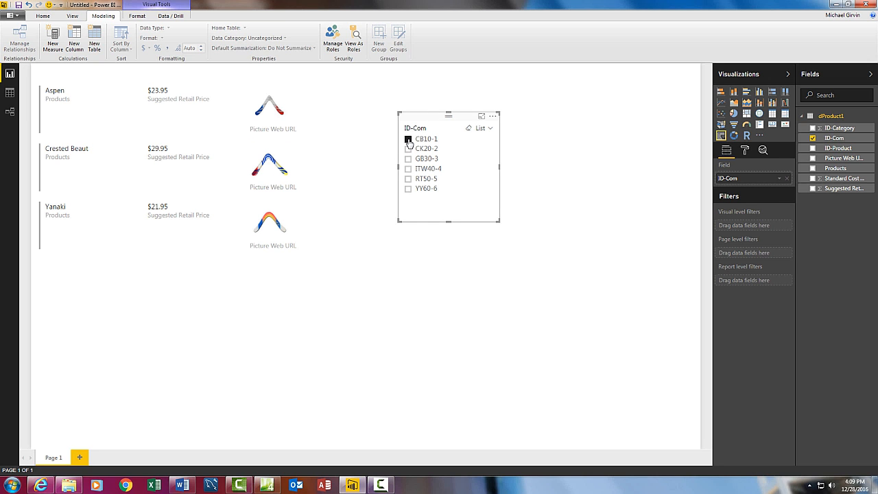
click(407, 140)
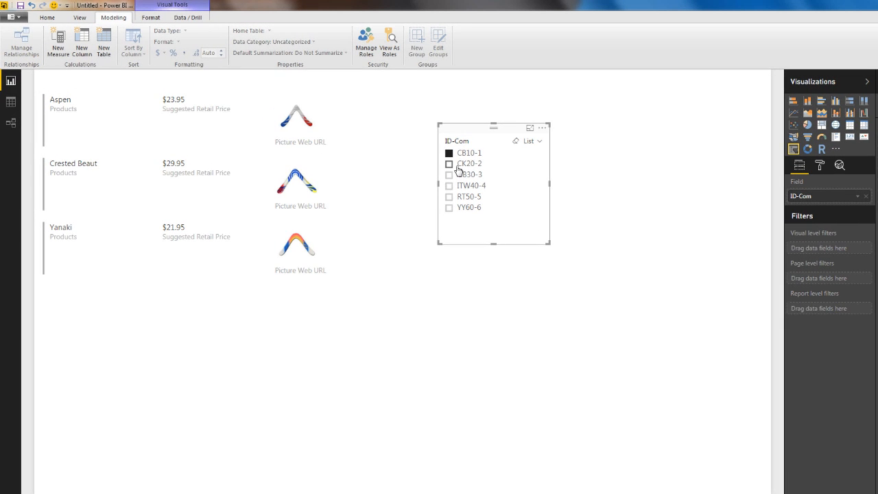
click(450, 163)
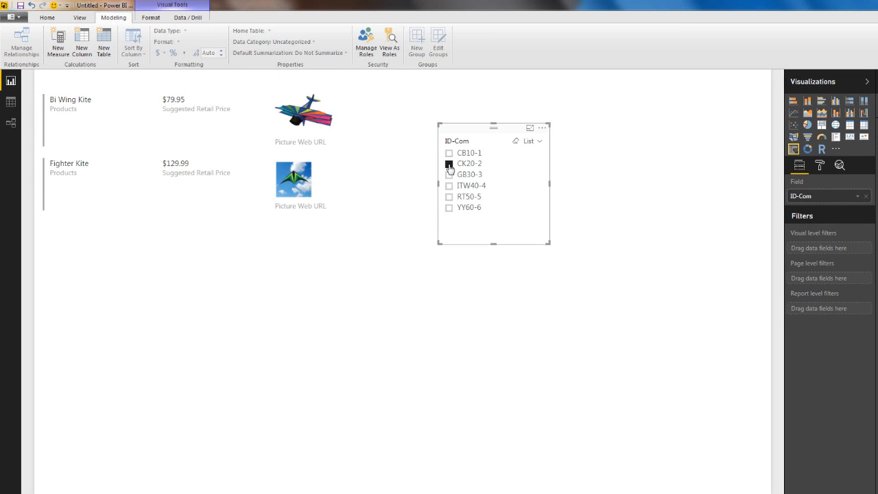
click(449, 163)
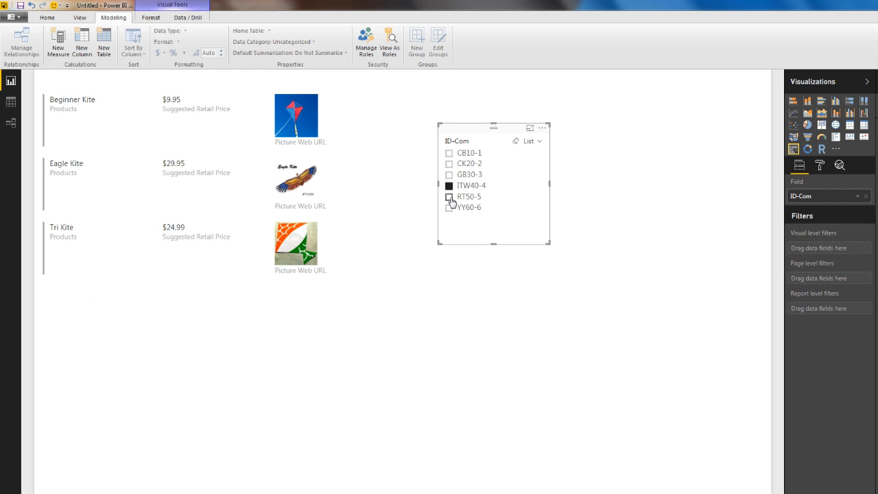
click(450, 197)
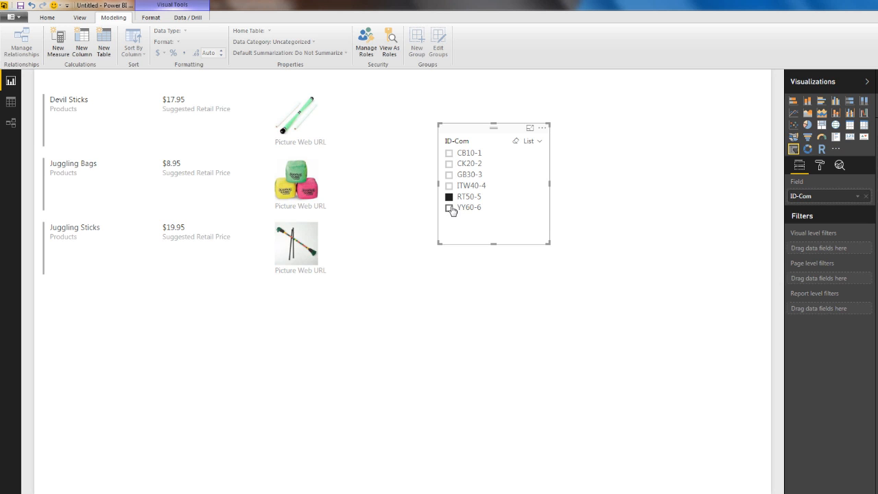
click(449, 198)
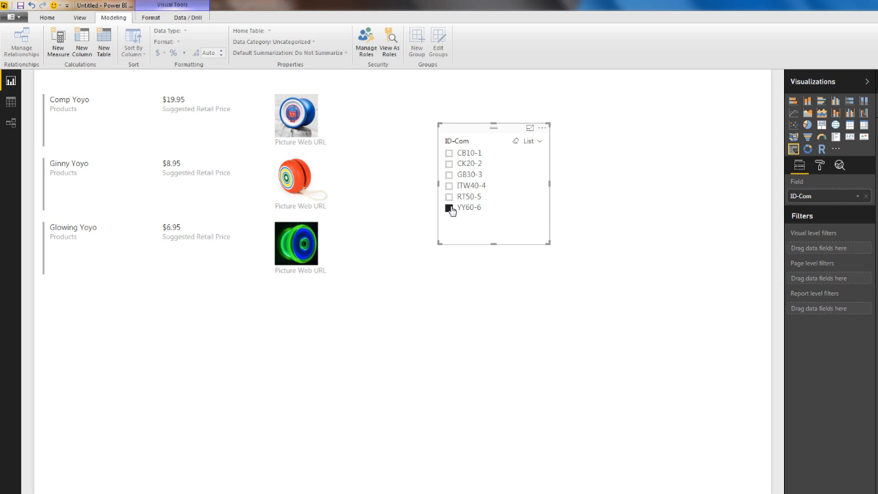
click(450, 207)
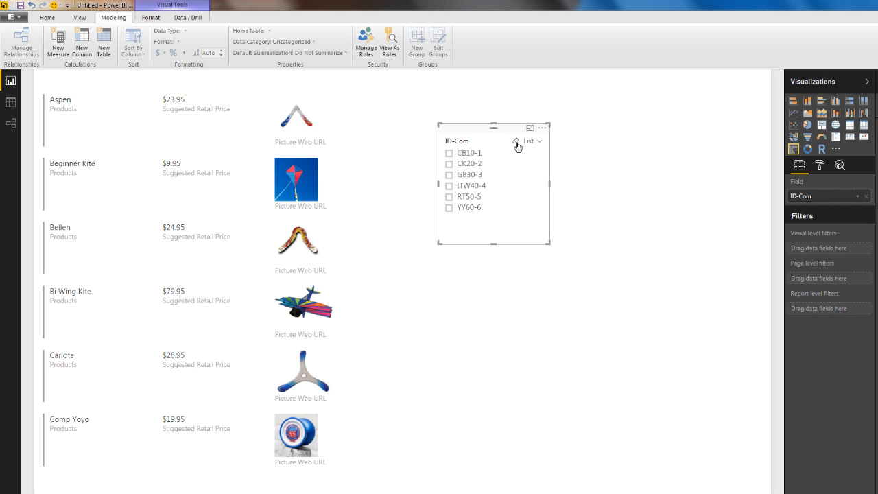
click(450, 154)
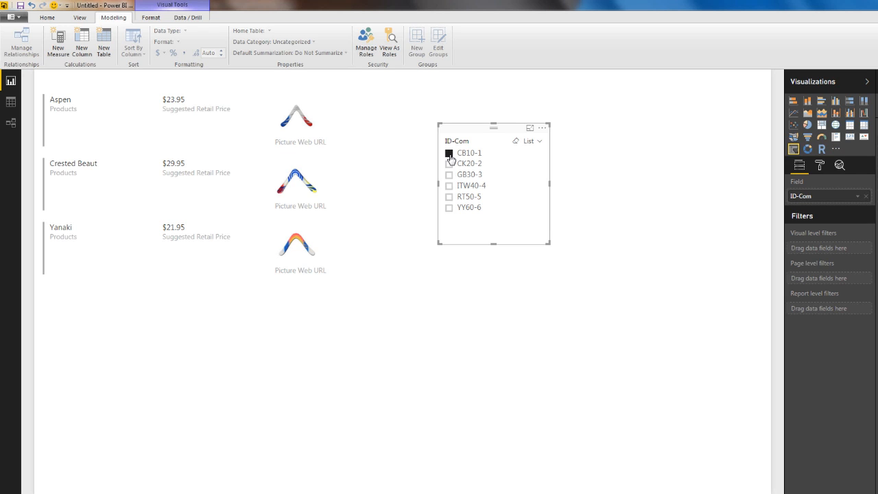
click(448, 153)
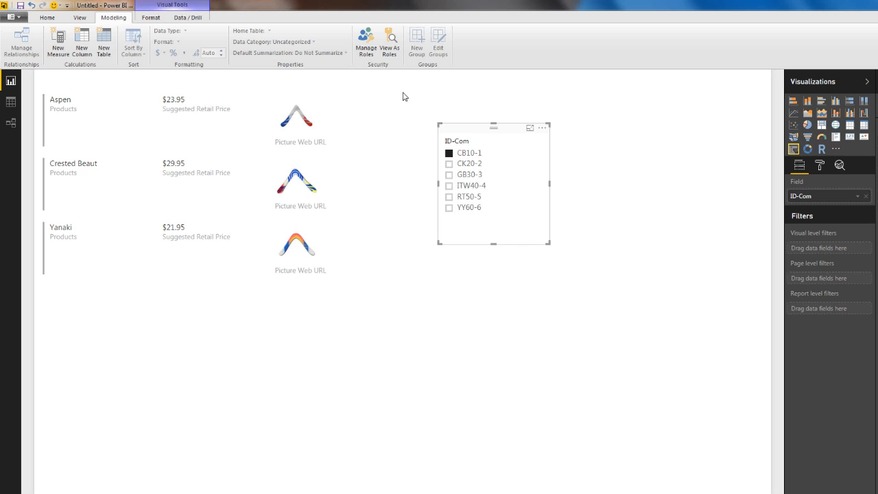